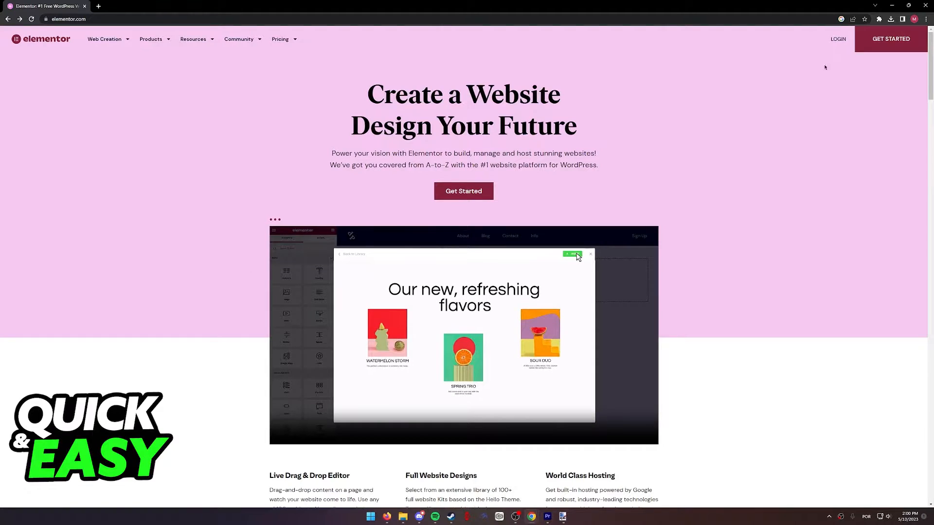
# - Leave the elementor.com homepage for the Sign in to Elementor login page
pyautogui.click(571, 254)
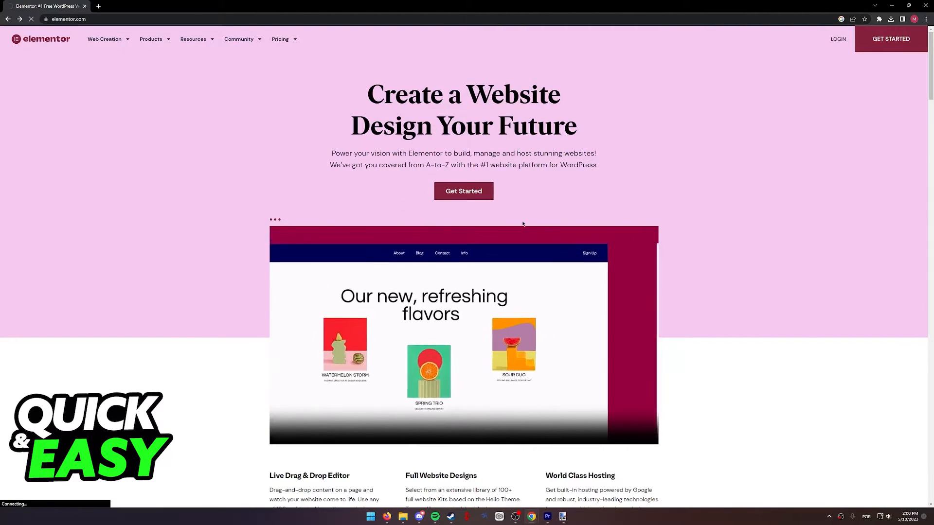
pyautogui.click(837, 39)
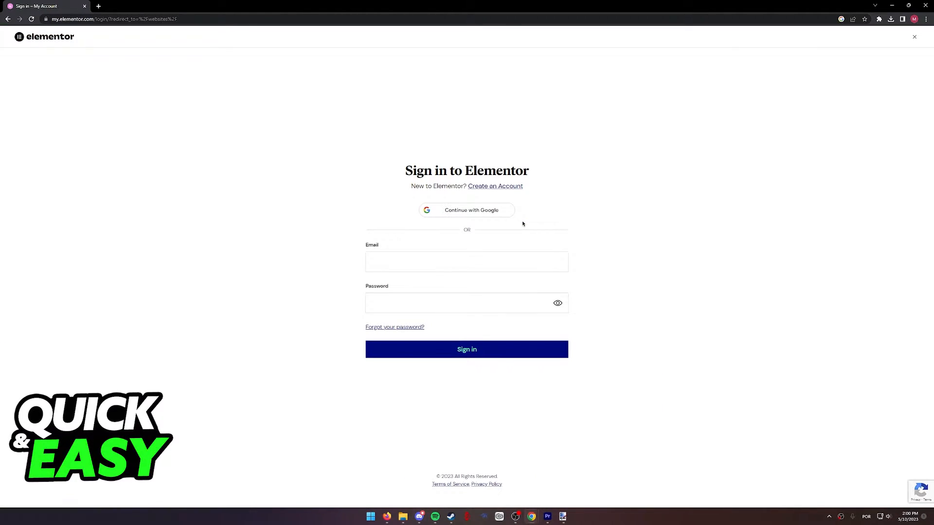
pyautogui.moveTo(318, 191)
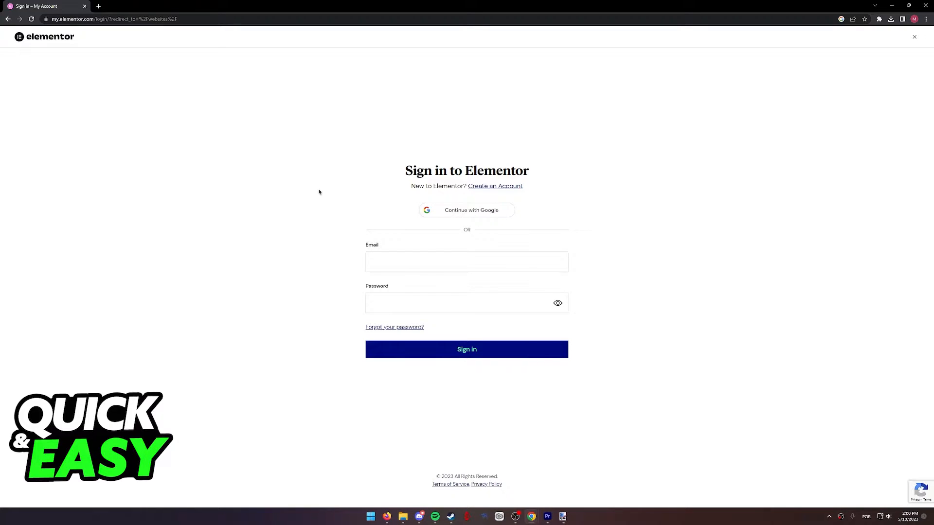
pyautogui.moveTo(462, 223)
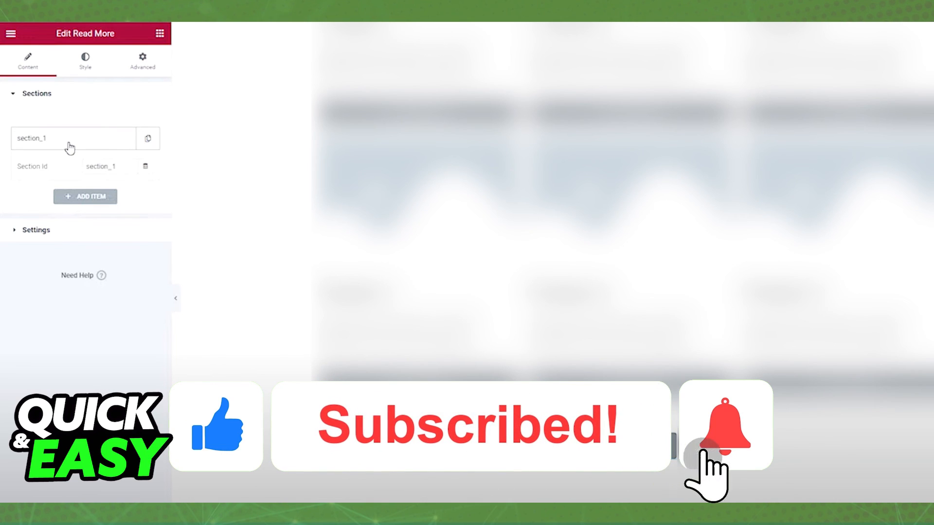
# - Give the Read More widget's section entry the Section Id section_1
pyautogui.click(725, 424)
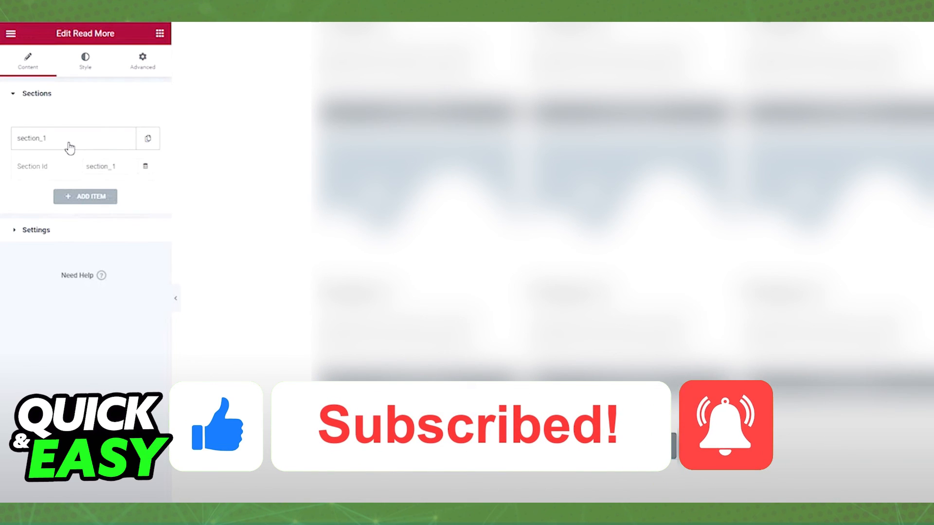